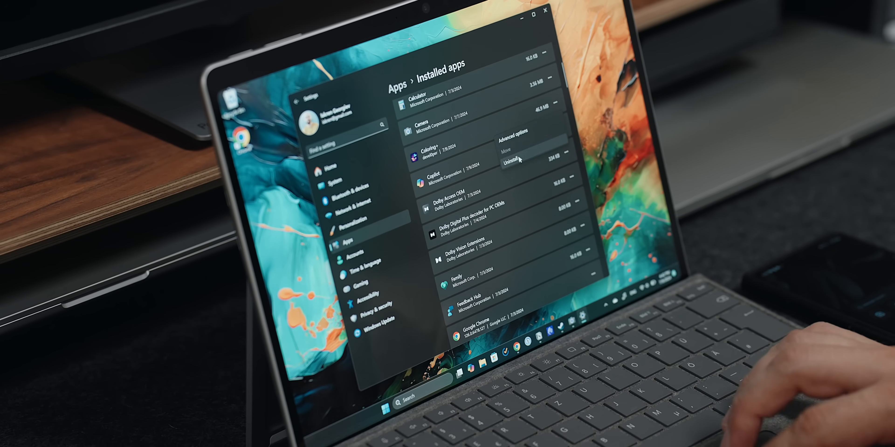
Choose Uninstall for the preinstalled app near the top of the Installed apps list
left_click(512, 163)
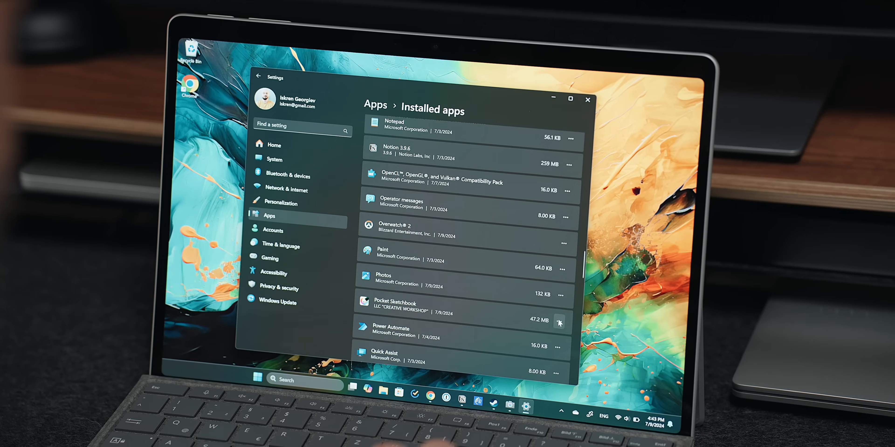
Request uninstalling Pocket Sketchbook, bringing up its removal confirmation
left_click(557, 322)
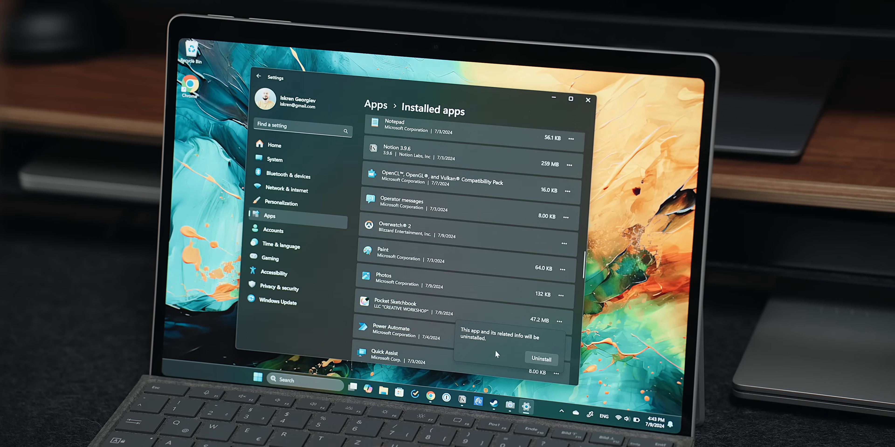